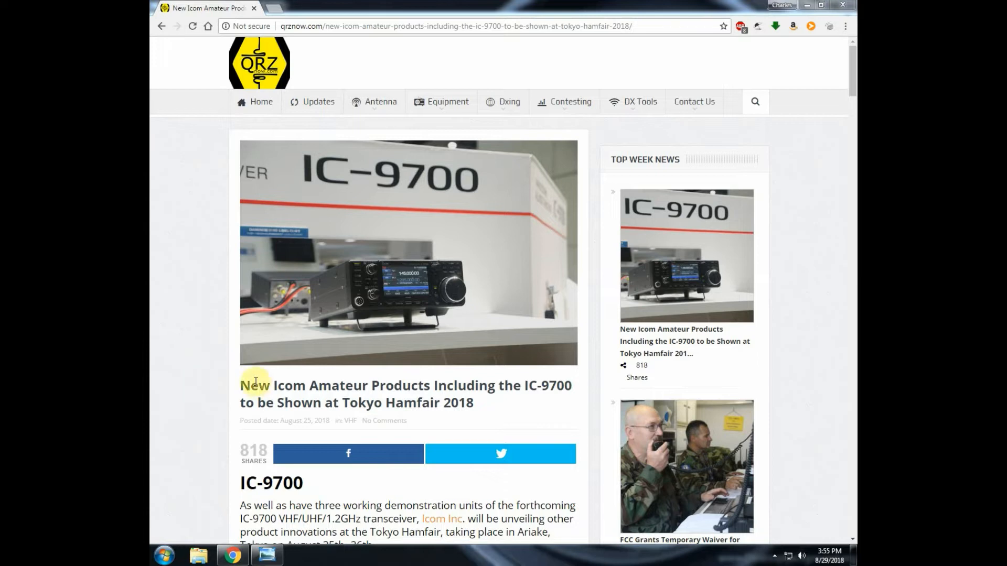
mouse_move(182, 281)
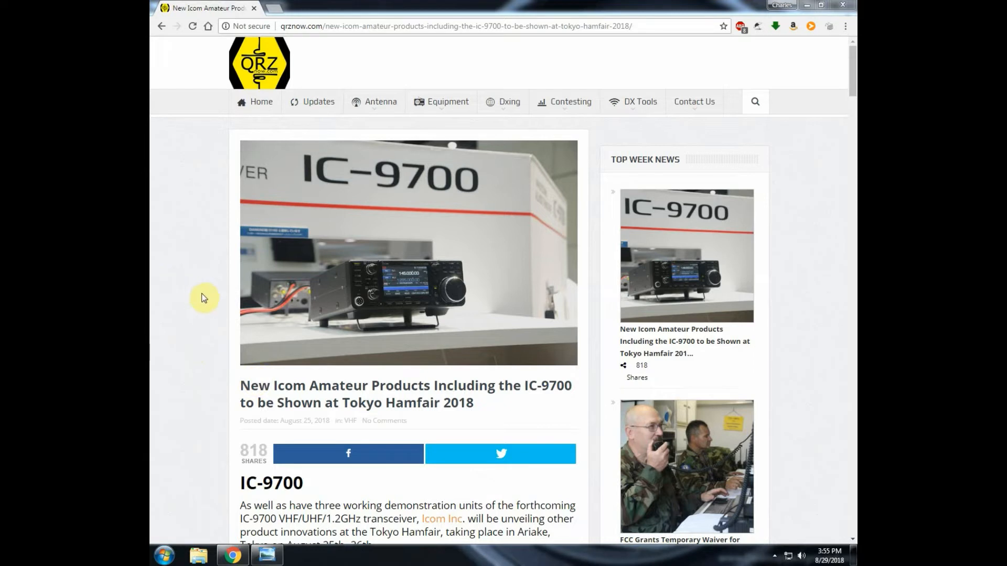
mouse_move(212, 370)
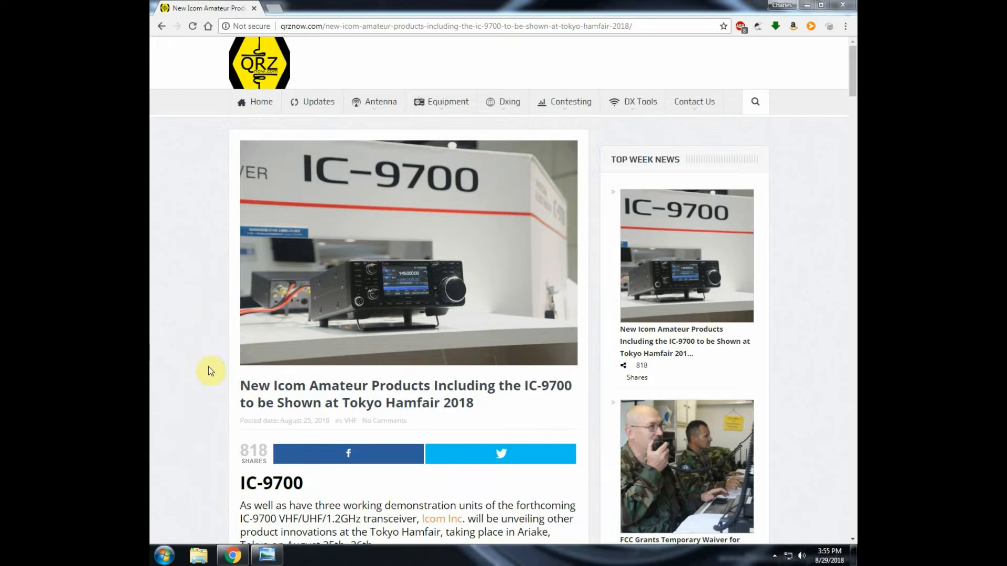
Scroll the qrznow IC-9700 article down to the pre-release brochure image.
scroll("down", 3)
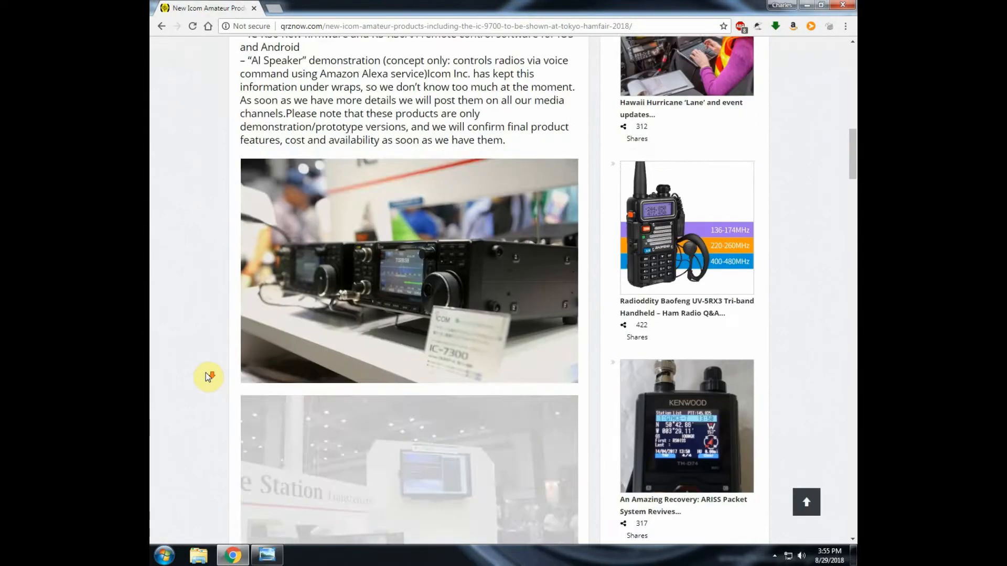
scroll("down", 3)
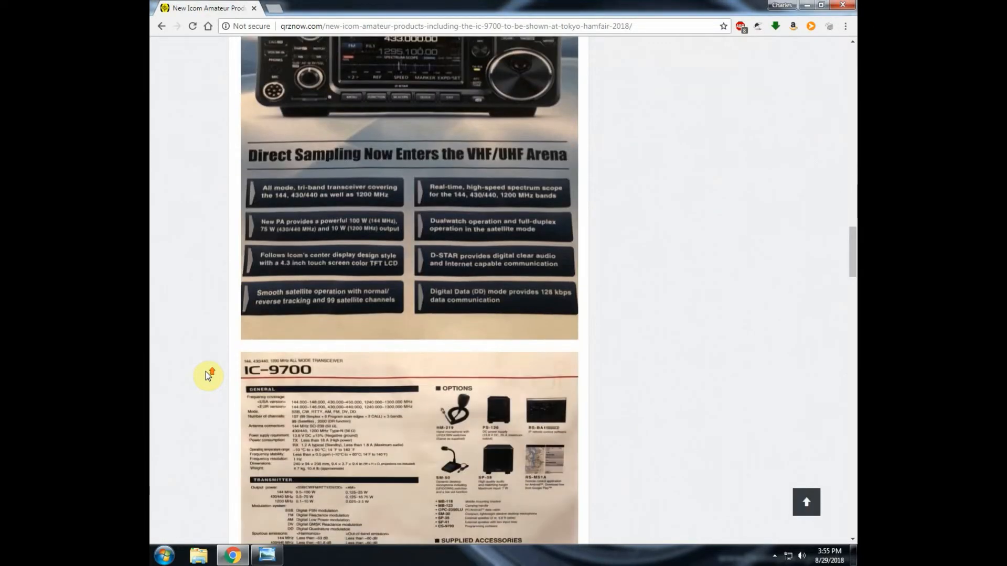
scroll("up", 3)
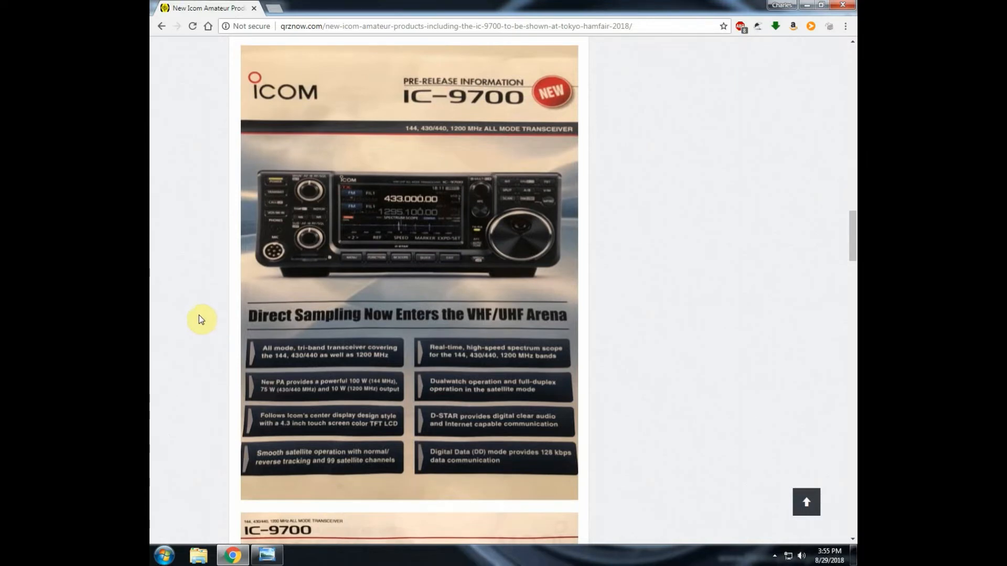
scroll("down", 3)
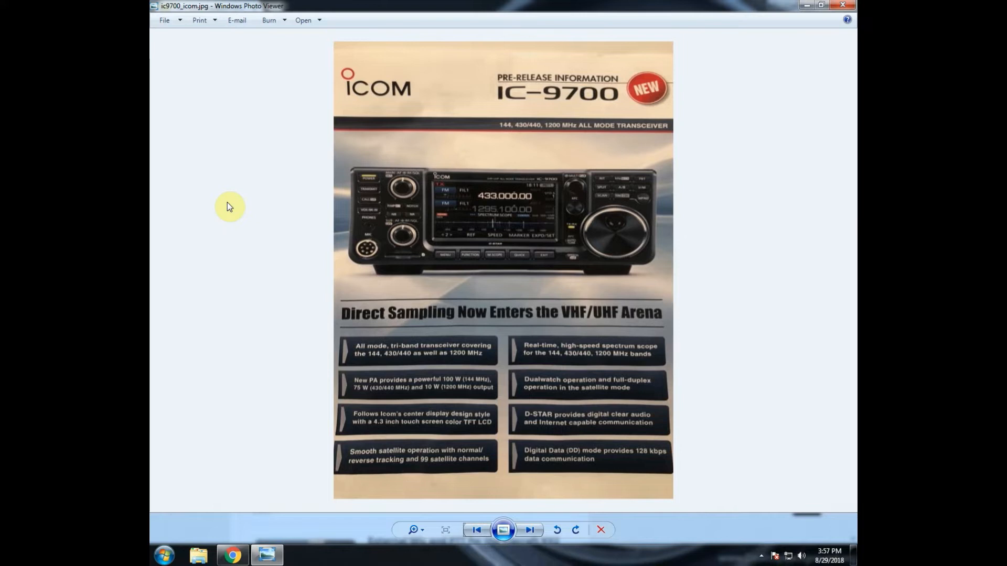
mouse_move(596, 397)
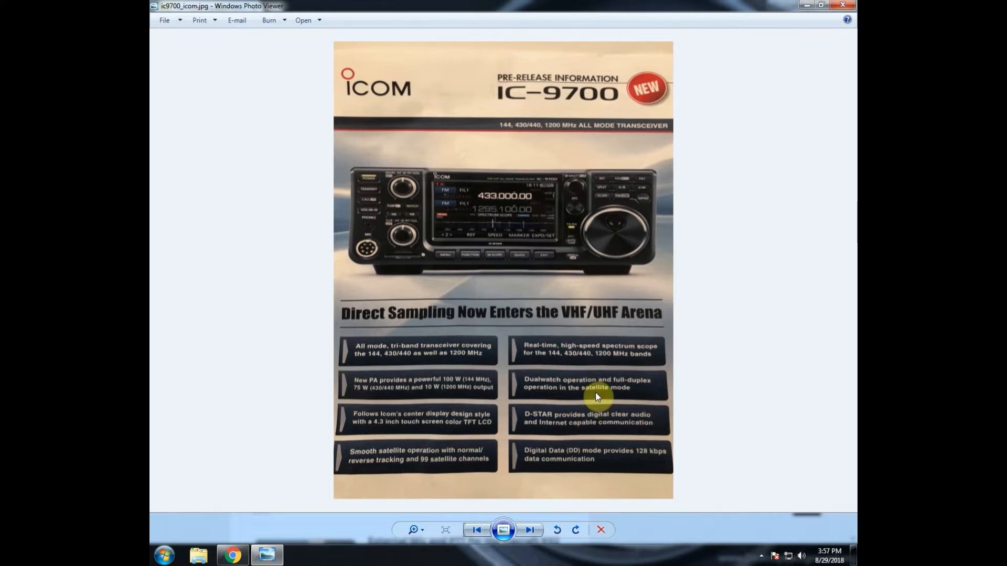
Step forward to the IC-9700 spec sheet, back to the brochure, then forward again.
left_click(529, 530)
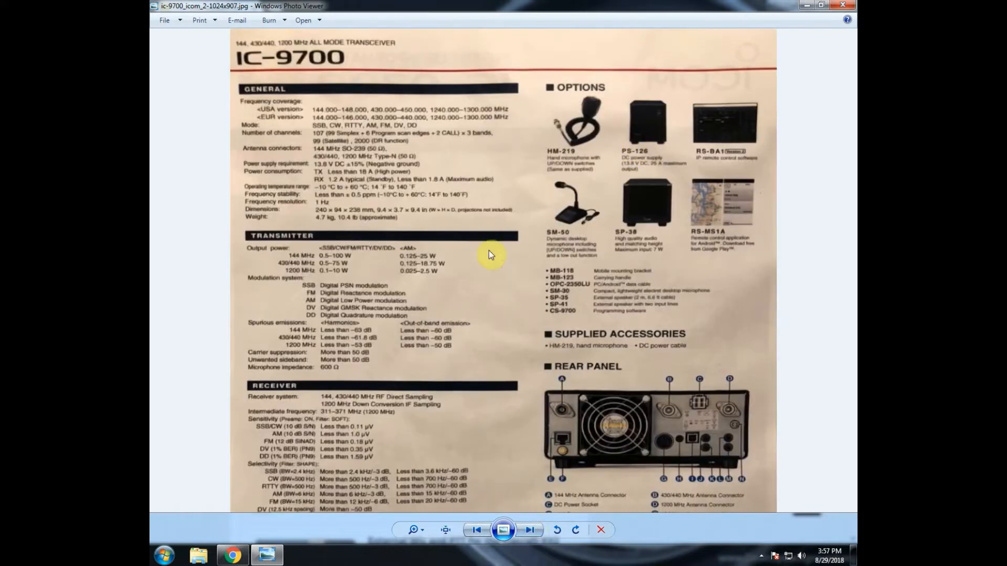
mouse_move(607, 275)
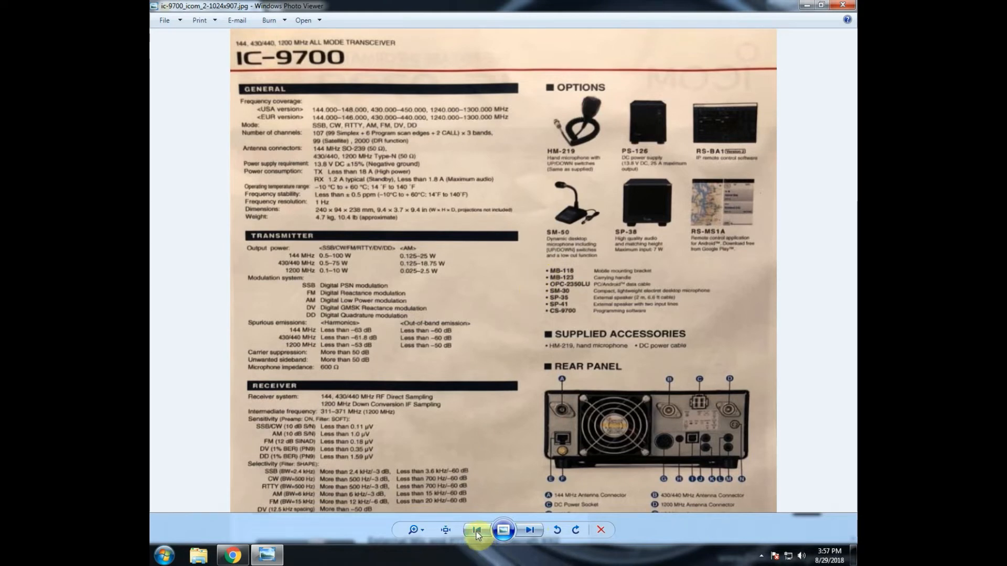
left_click(477, 530)
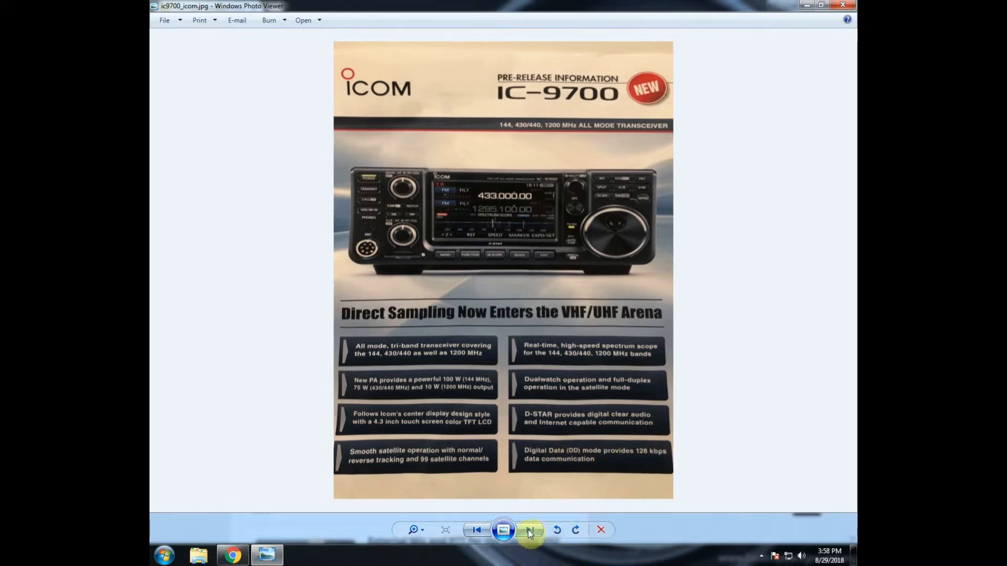
left_click(530, 530)
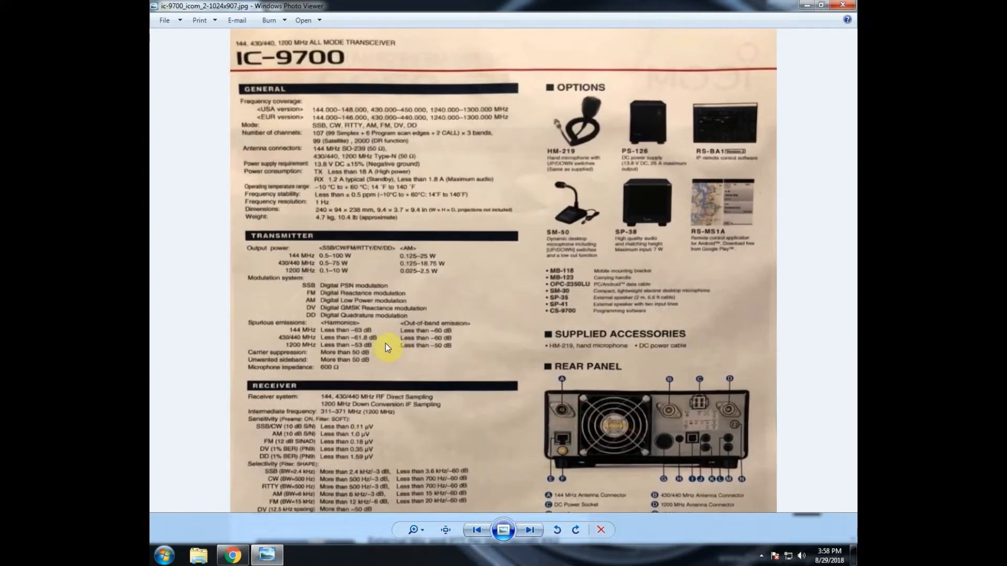
mouse_move(183, 269)
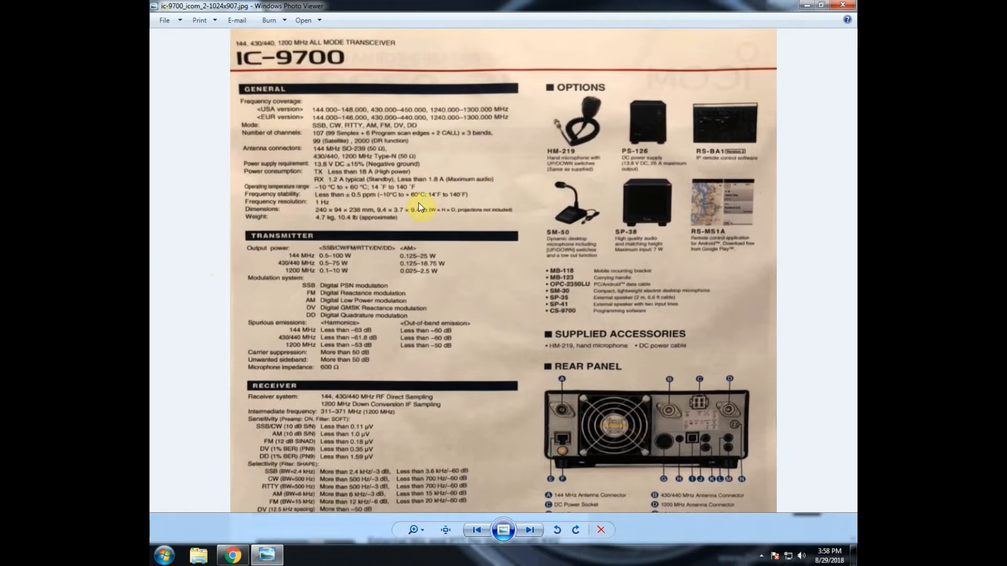
Zoom into the spec sheet so the General specifications section fills the view.
scroll("down", 3)
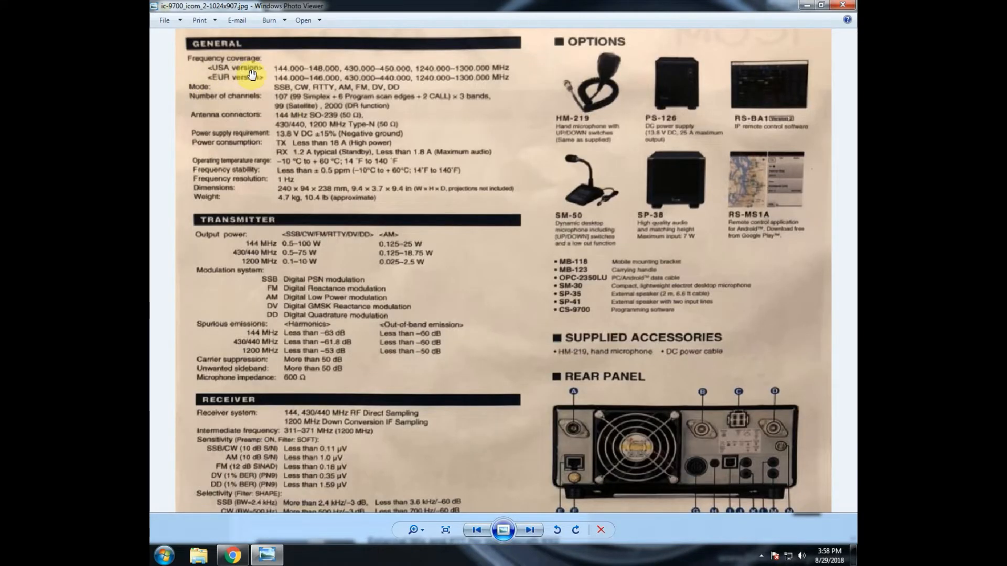
mouse_move(209, 69)
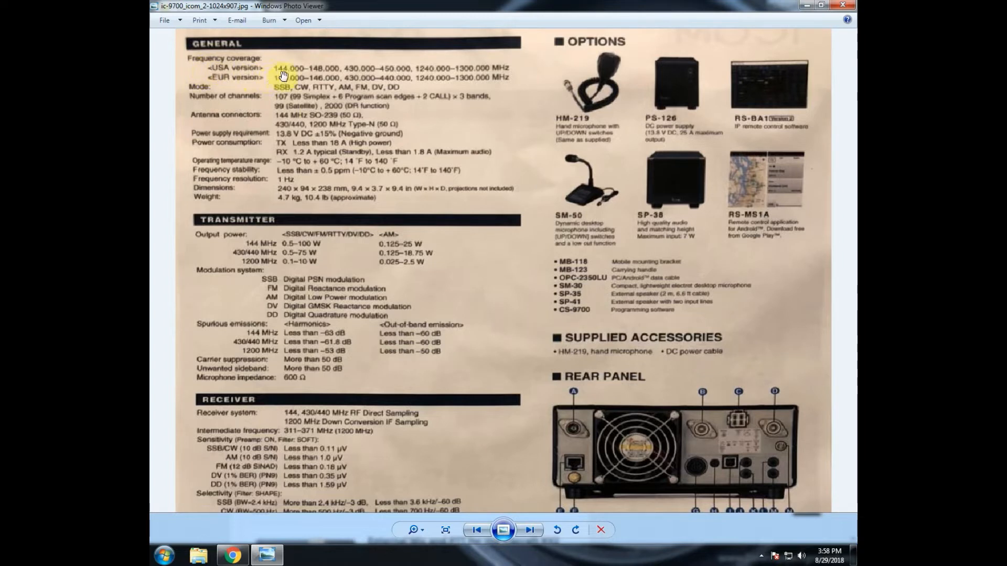
mouse_move(456, 69)
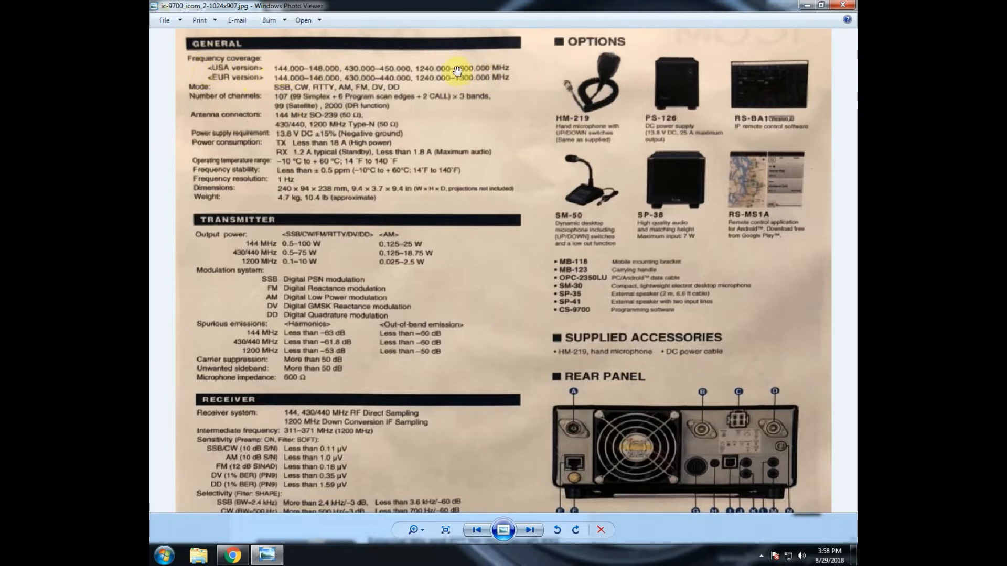
mouse_move(455, 69)
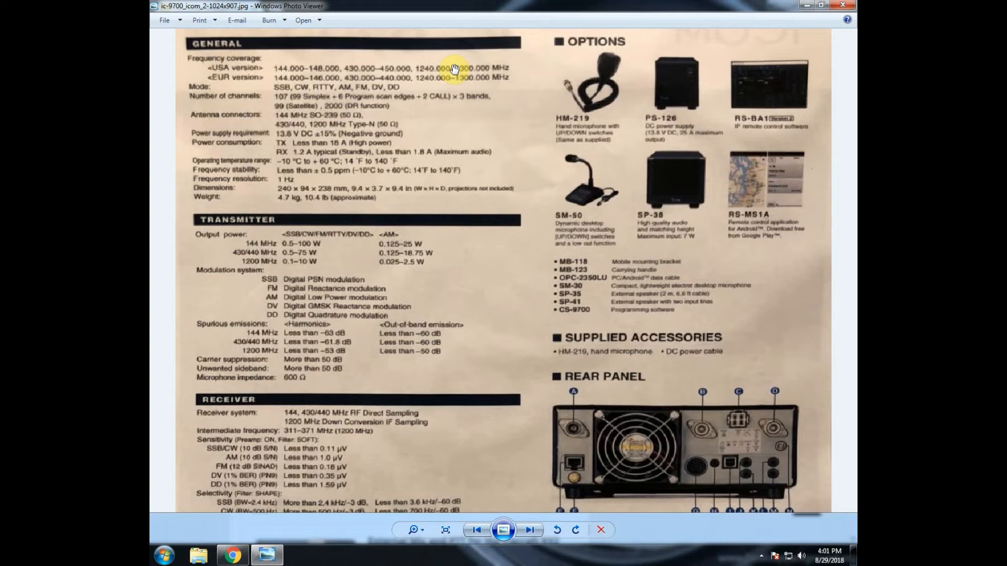
mouse_move(289, 50)
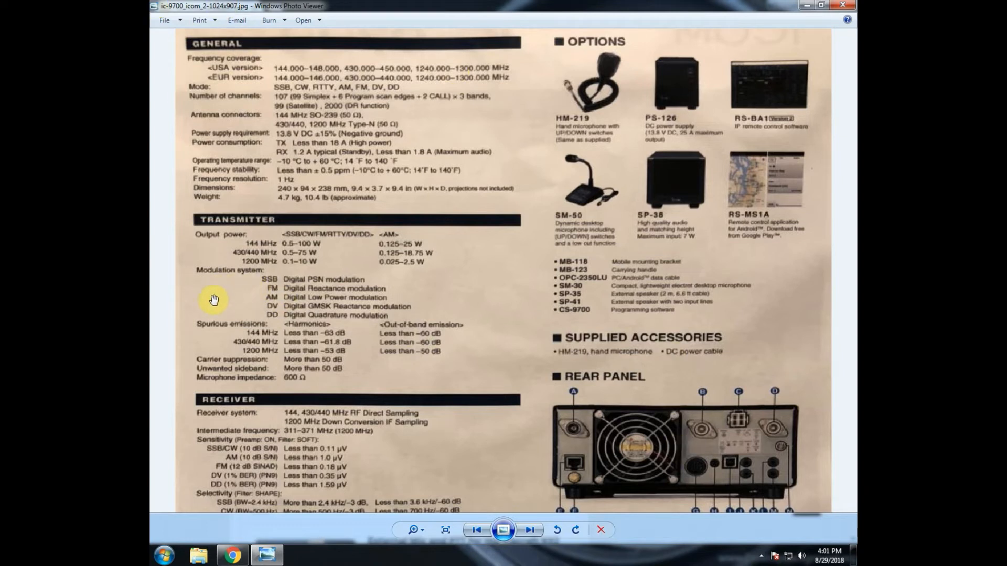
mouse_move(242, 375)
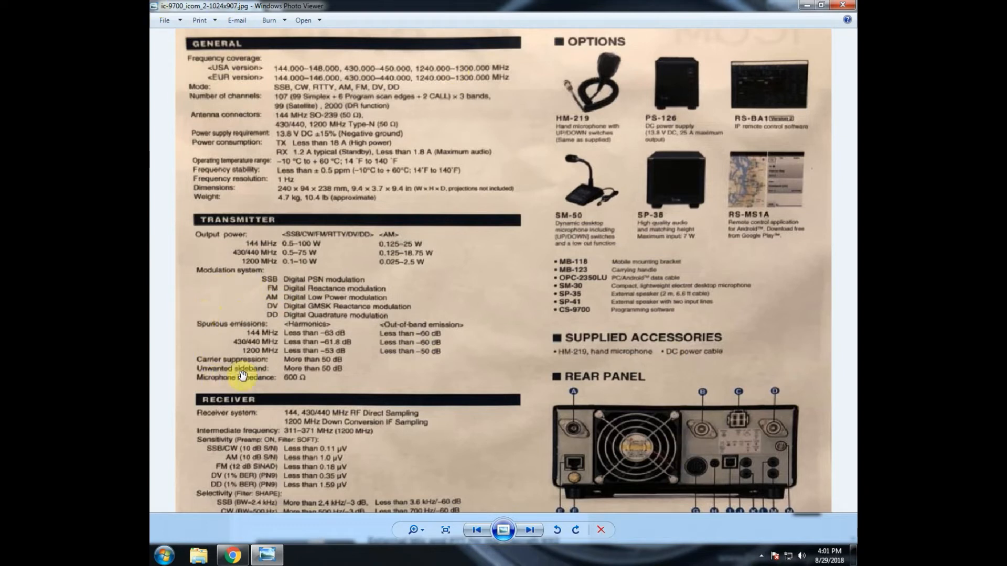
scroll("down", 3)
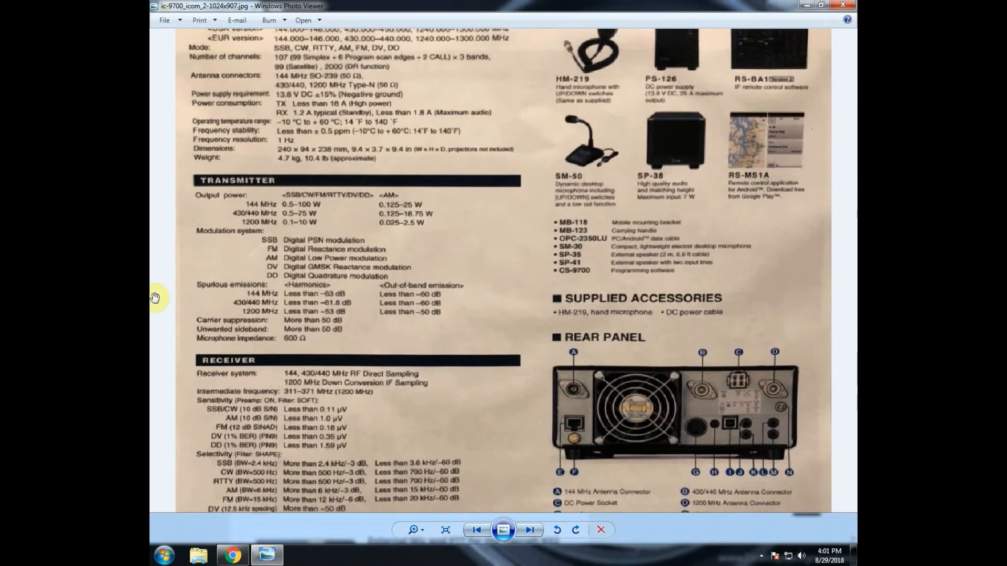
mouse_move(471, 371)
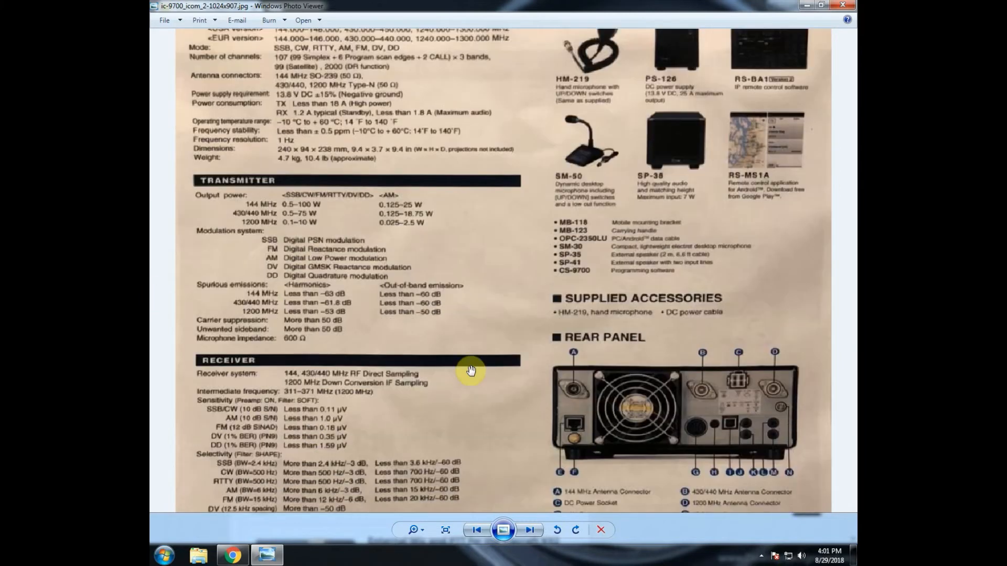
mouse_move(695, 408)
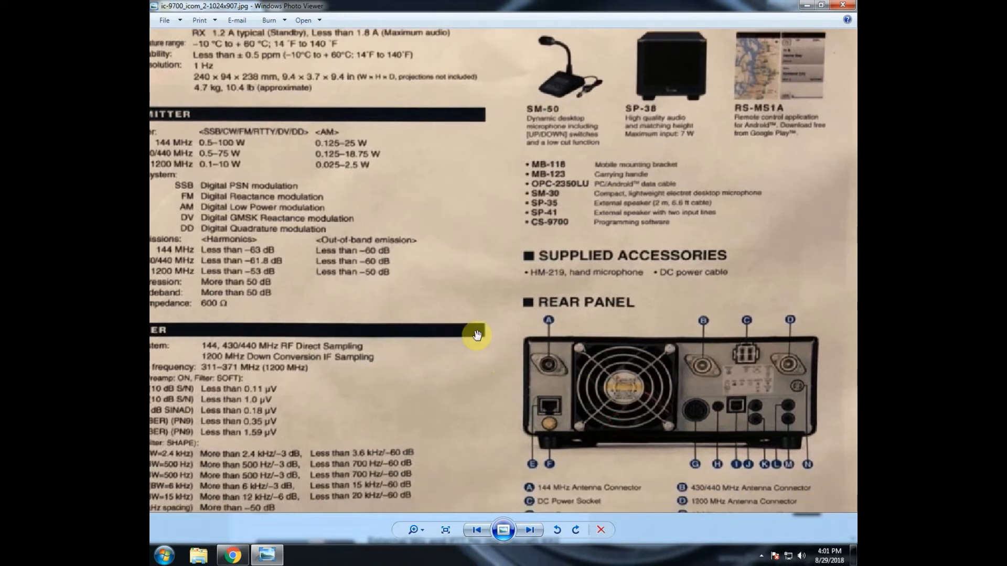
mouse_move(547, 372)
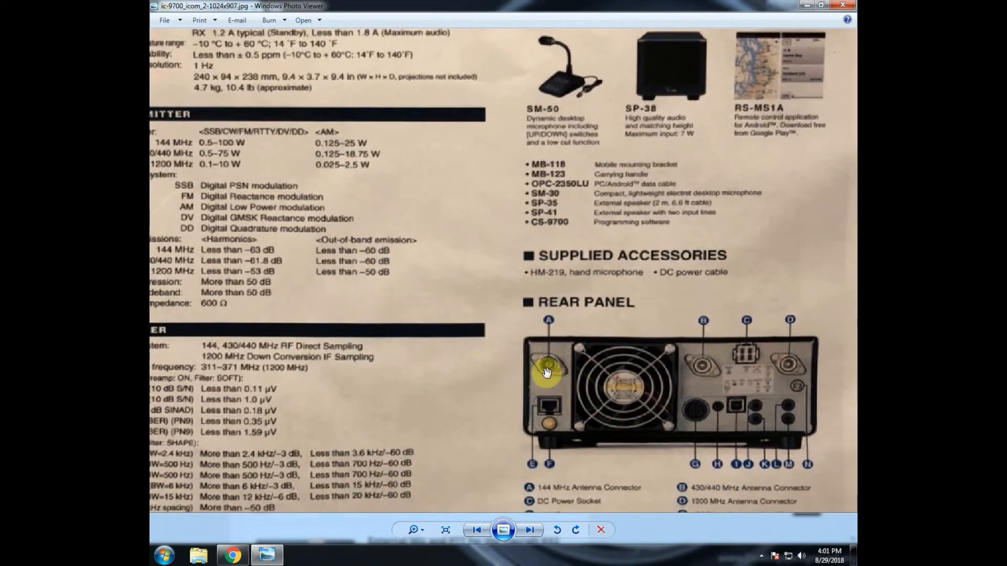
mouse_move(793, 374)
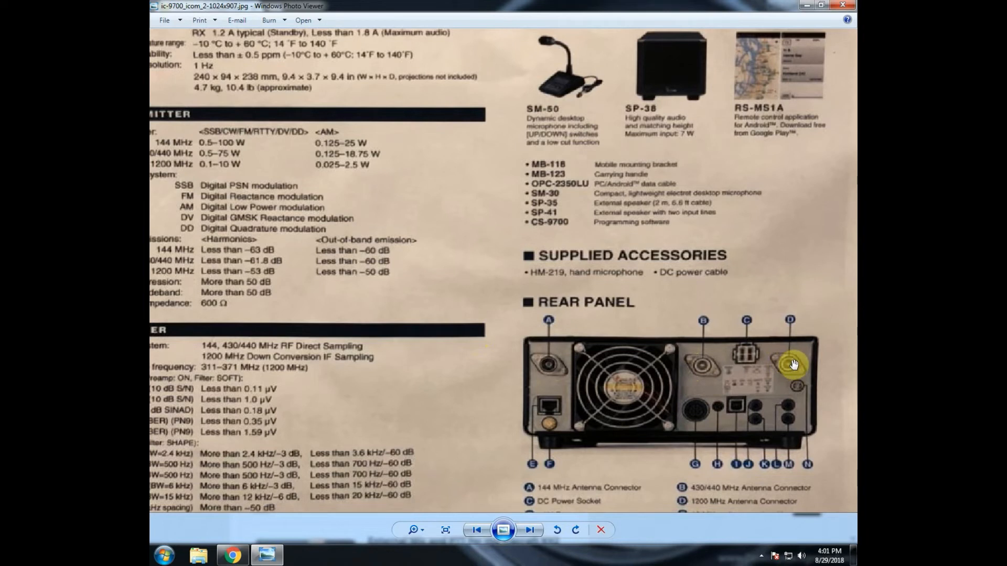
mouse_move(702, 365)
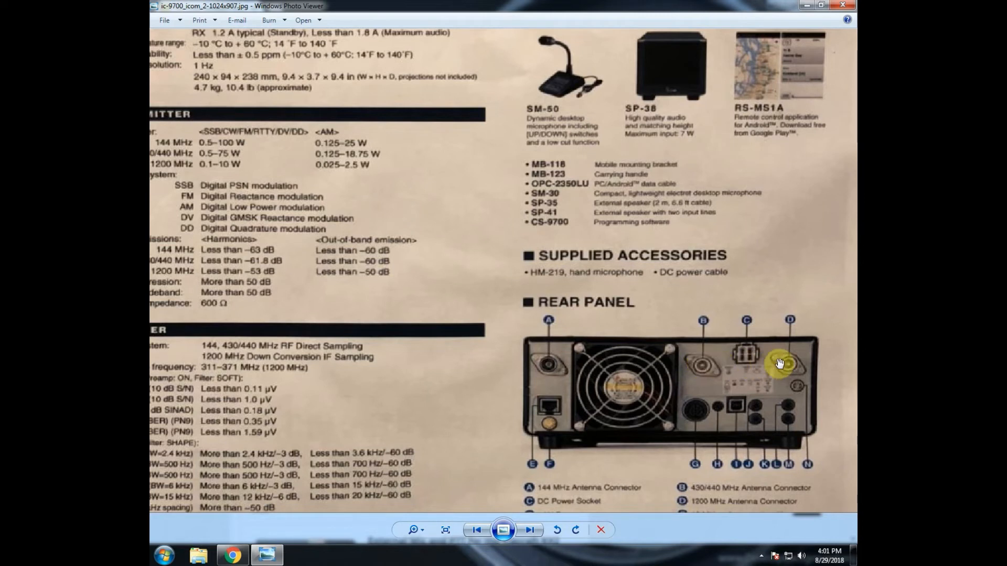
mouse_move(790, 366)
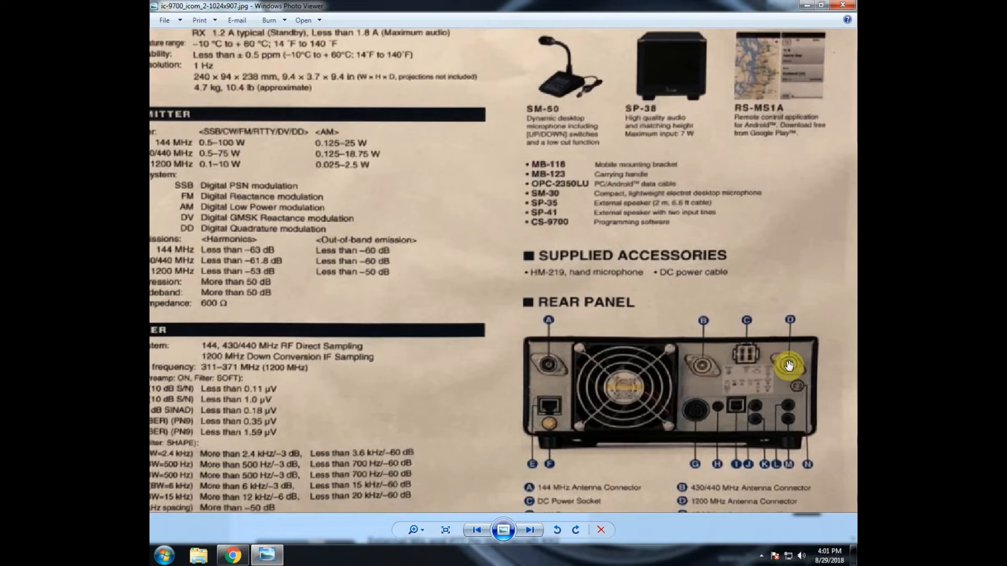
mouse_move(748, 360)
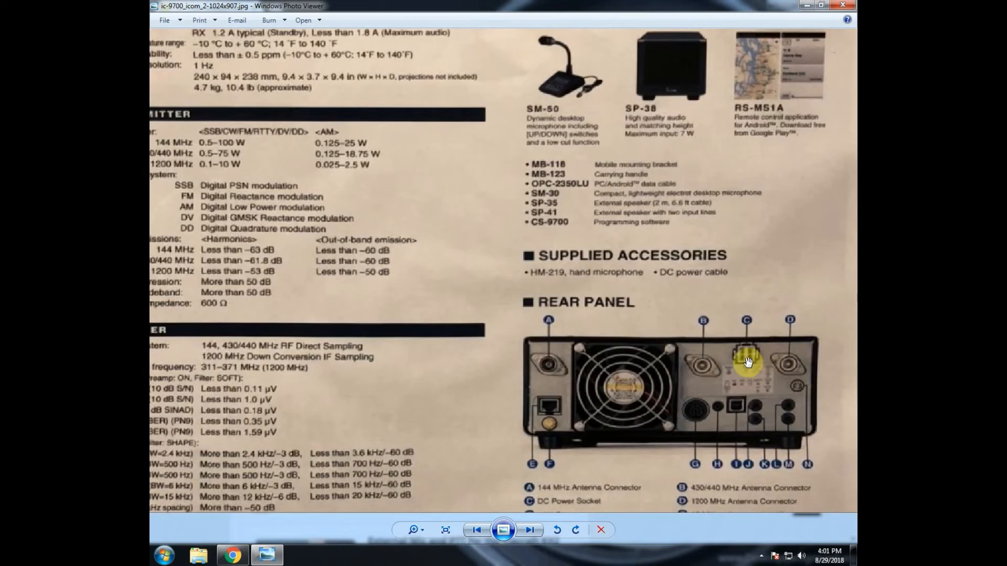
mouse_move(747, 352)
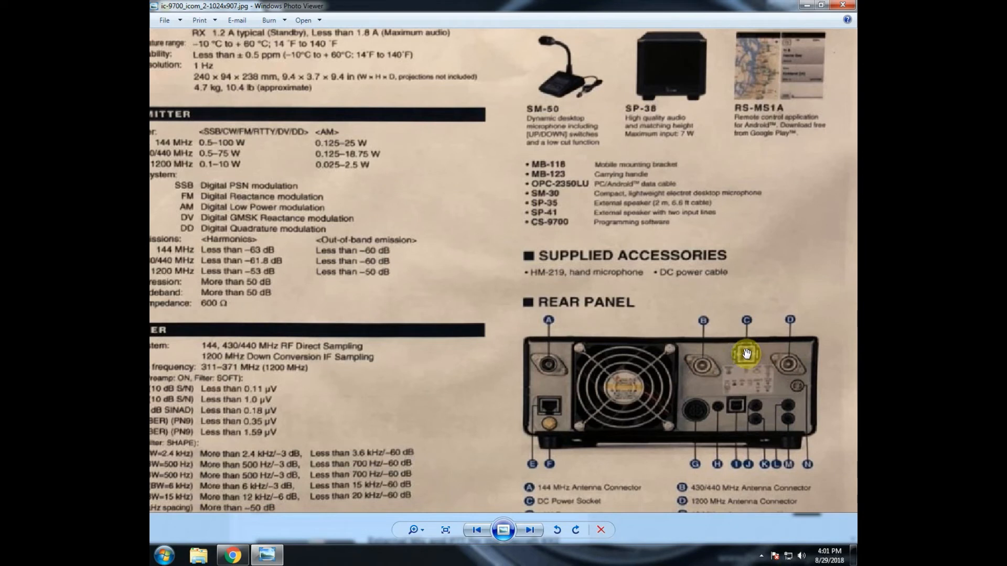
mouse_move(719, 344)
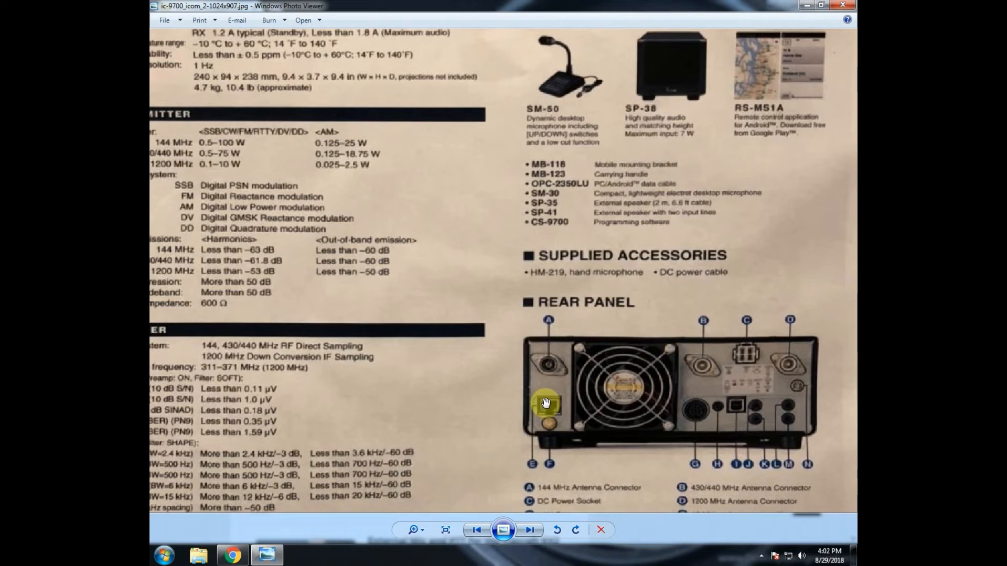
mouse_move(546, 395)
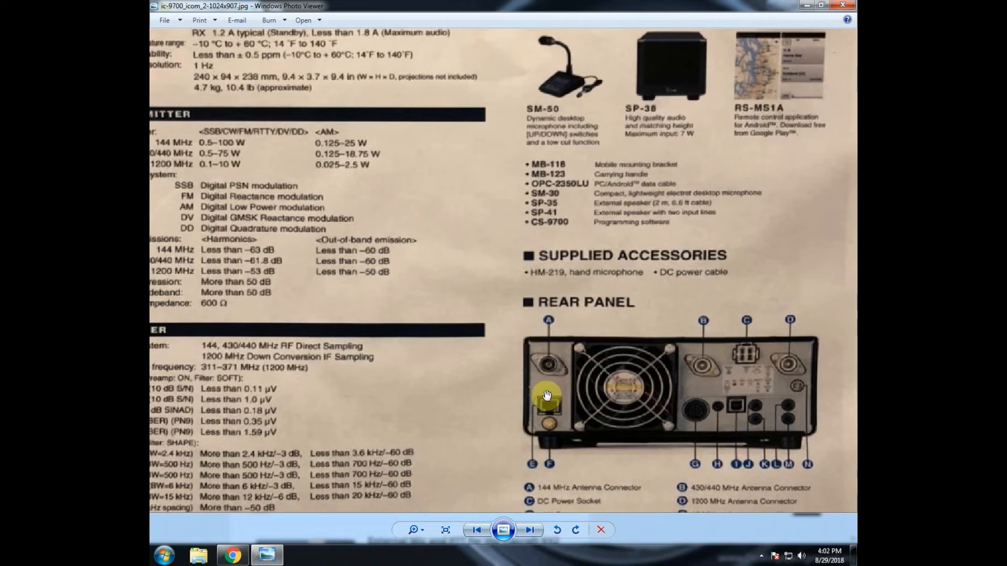
mouse_move(550, 397)
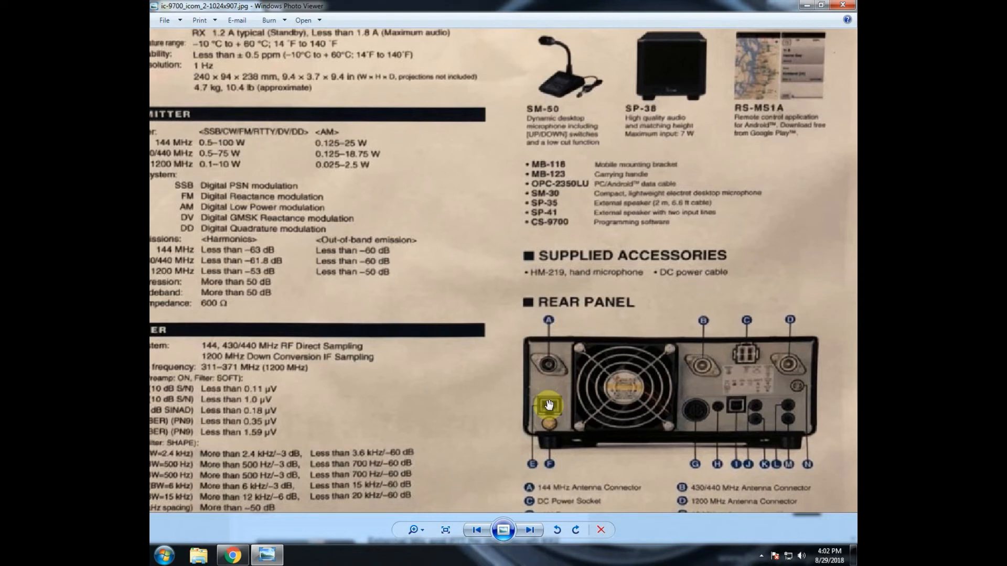
mouse_move(564, 390)
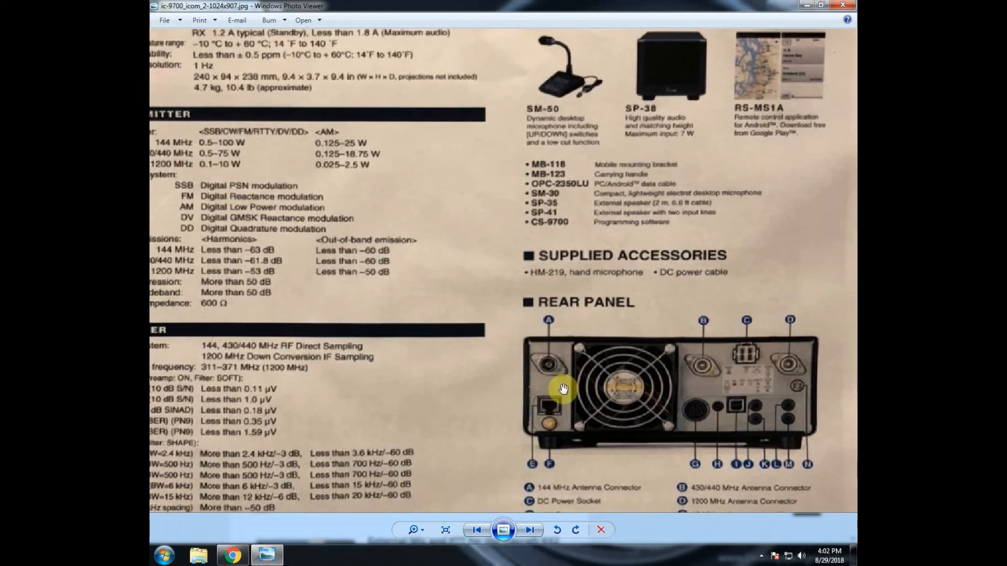
mouse_move(745, 403)
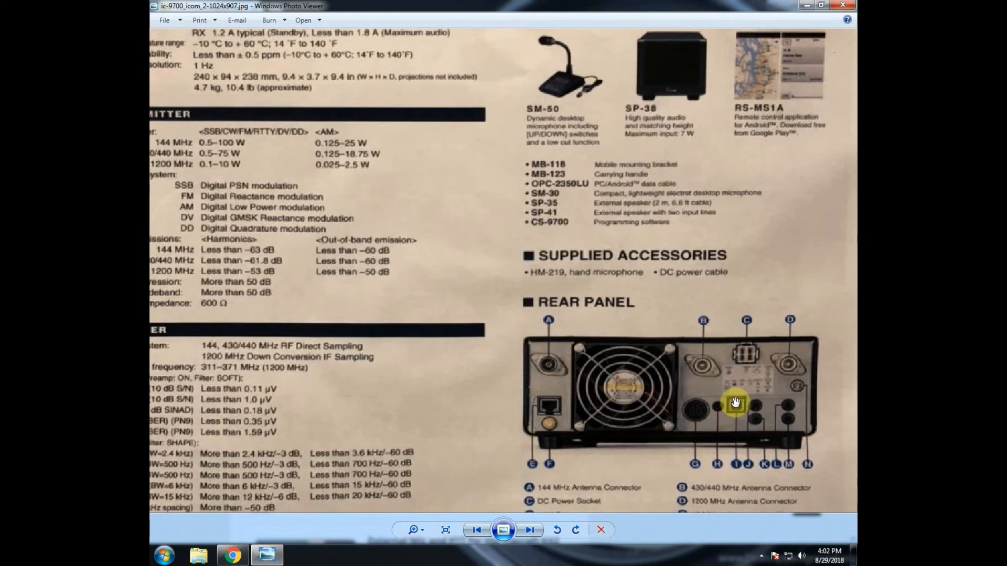
mouse_move(735, 406)
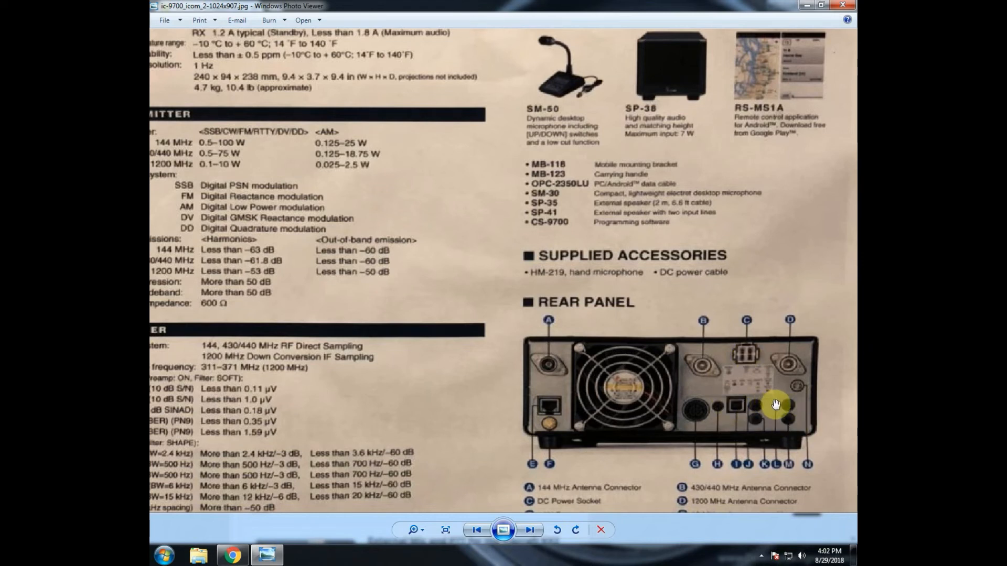
mouse_move(669, 427)
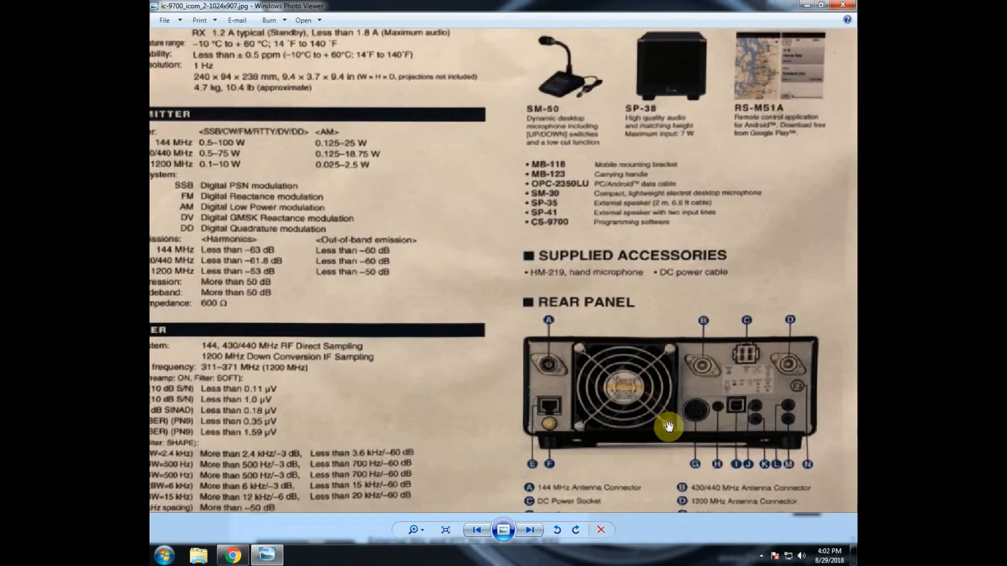
mouse_move(699, 426)
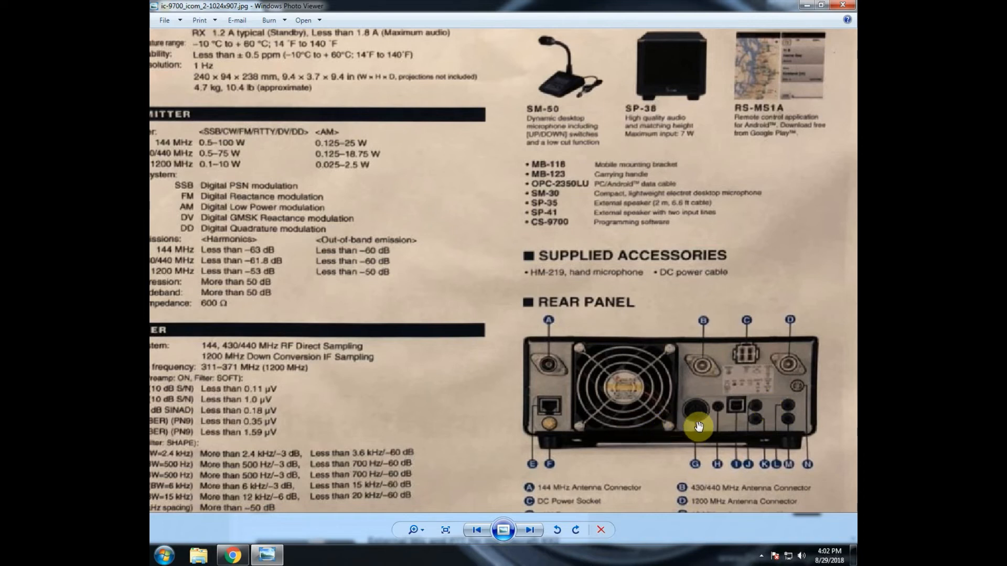
mouse_move(701, 416)
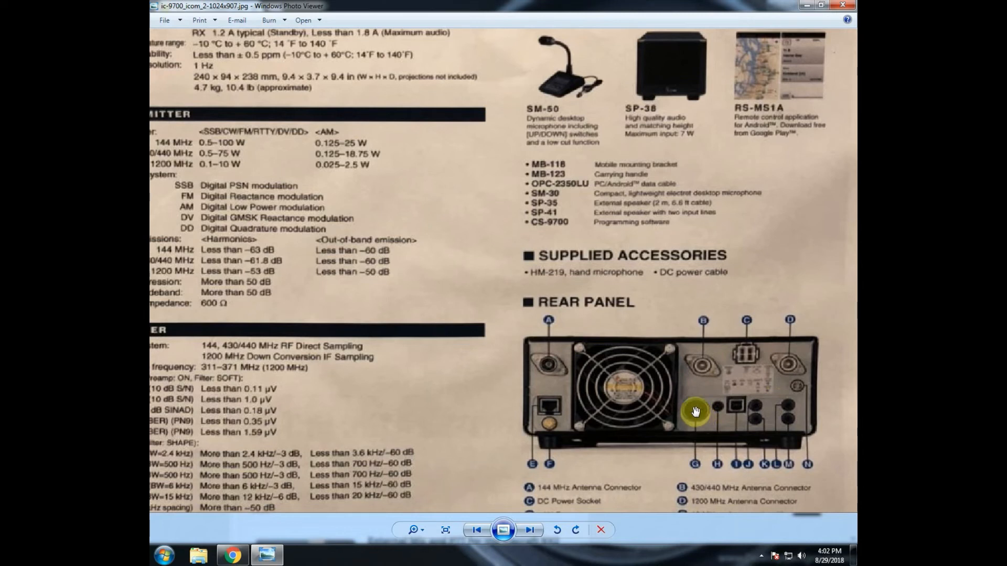
mouse_move(692, 409)
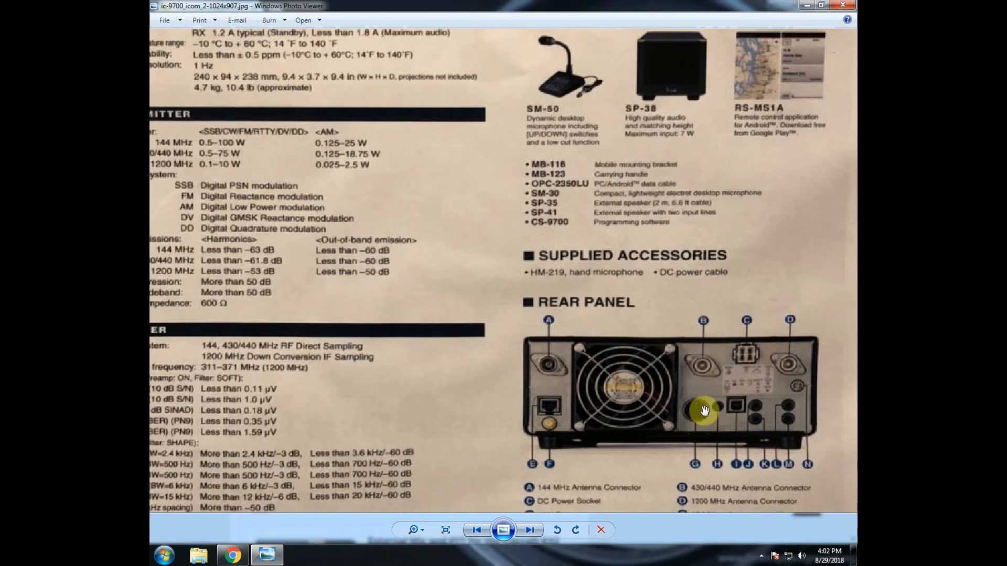
mouse_move(774, 388)
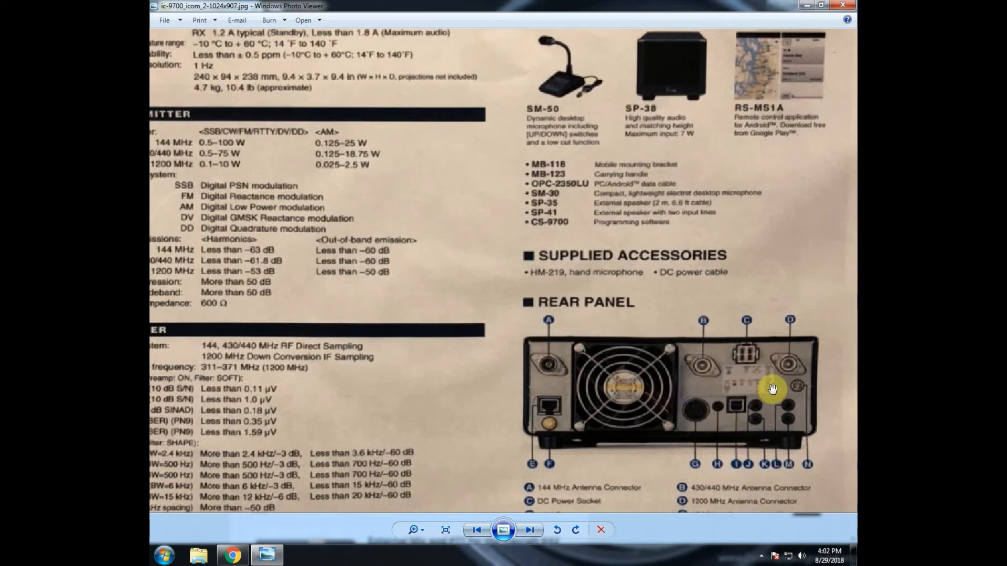
mouse_move(292, 268)
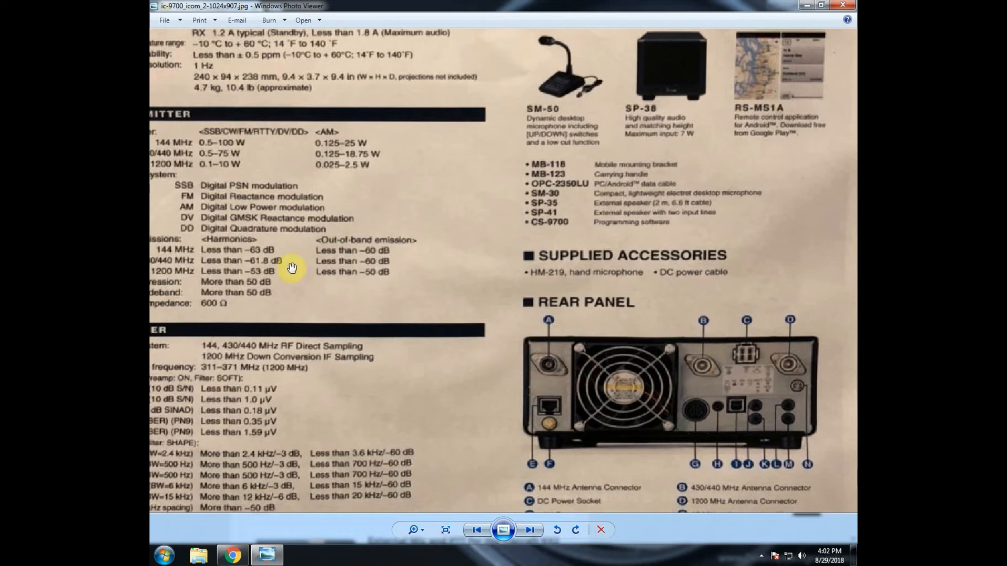
mouse_move(500, 221)
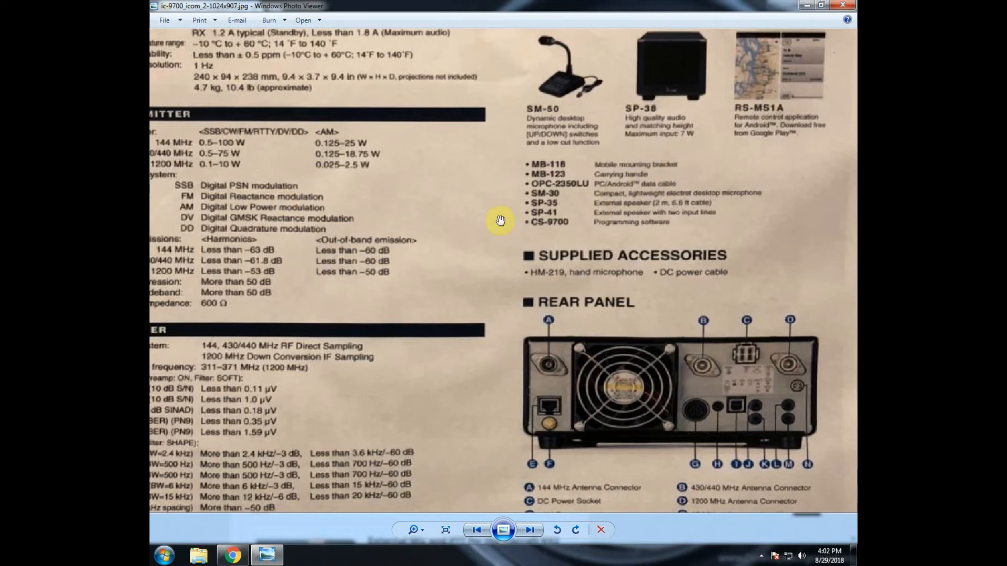
mouse_move(549, 241)
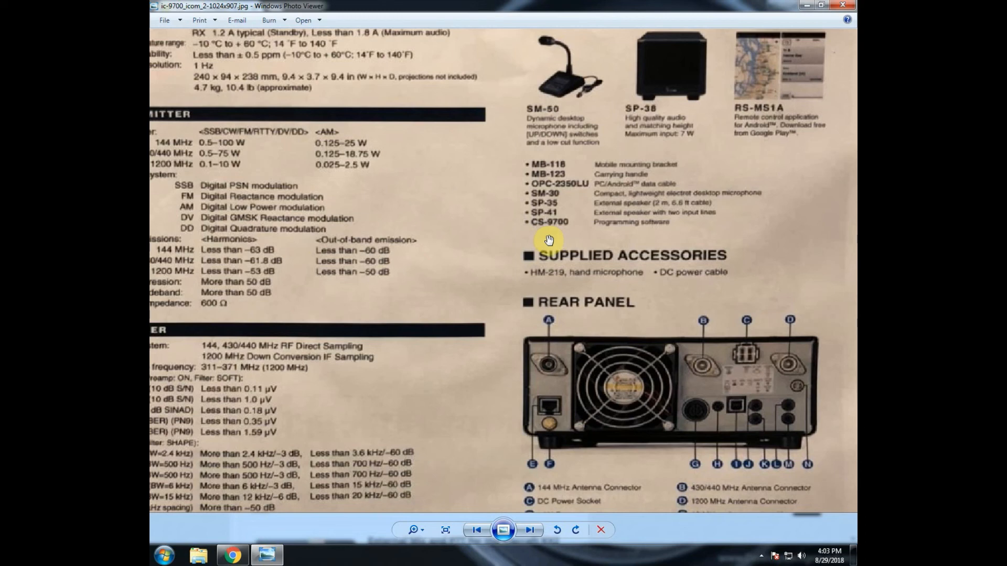
left_click(760, 555)
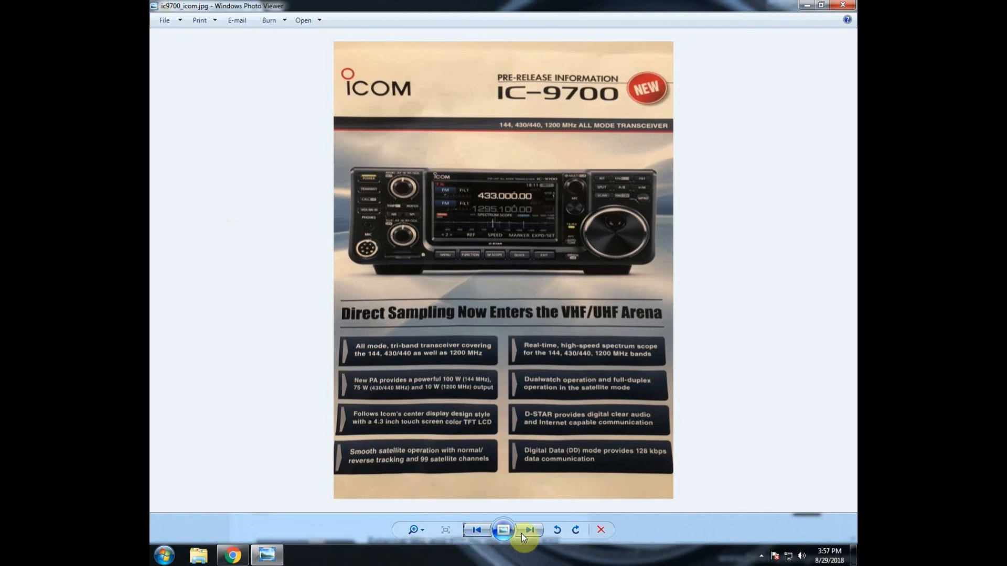
left_click(529, 530)
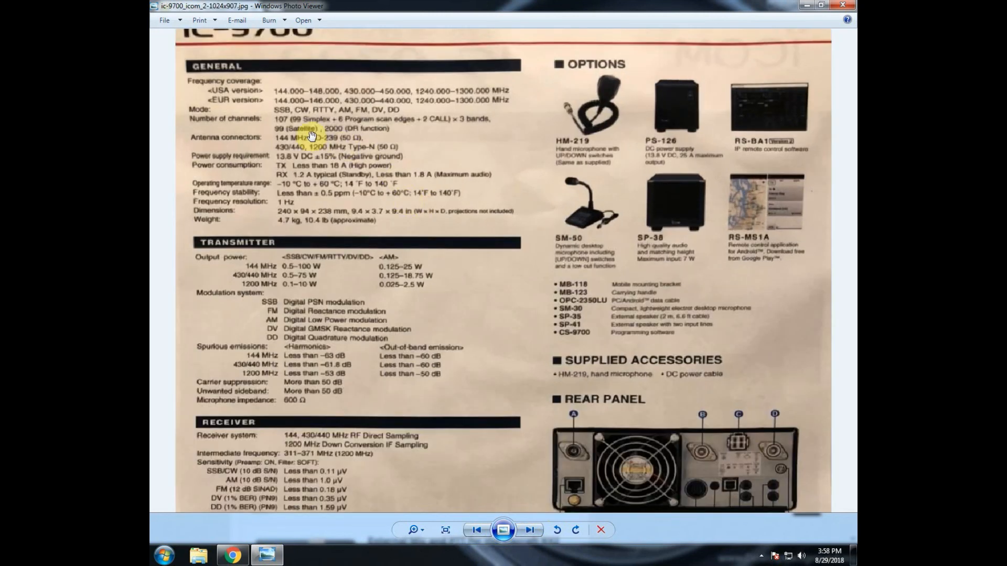
scroll("down", 3)
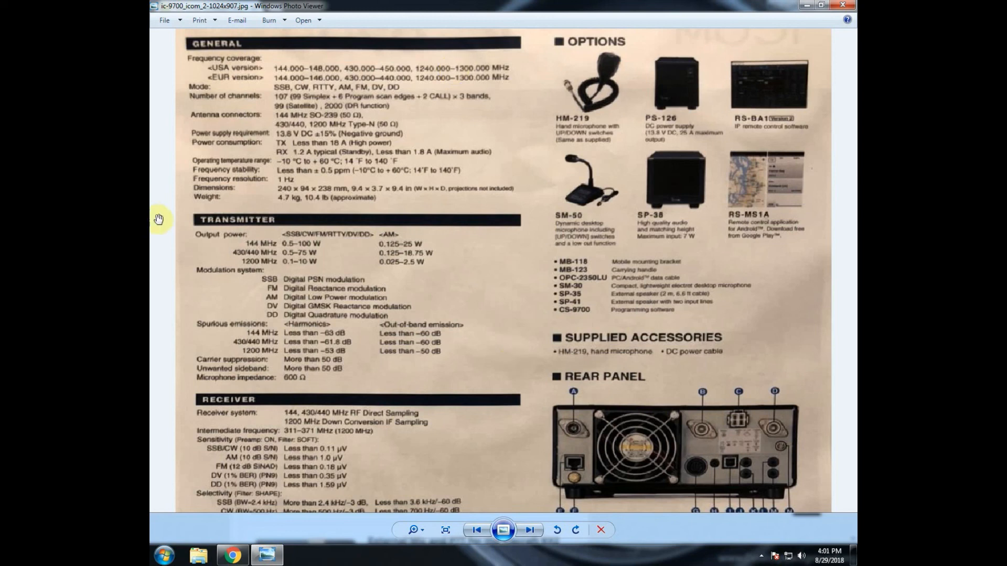
scroll("down", 3)
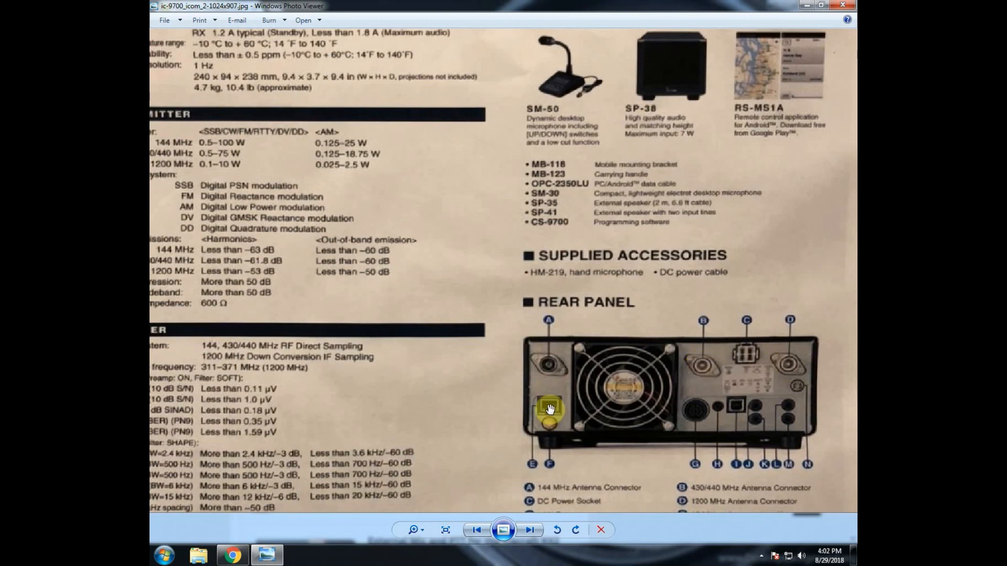
mouse_move(737, 401)
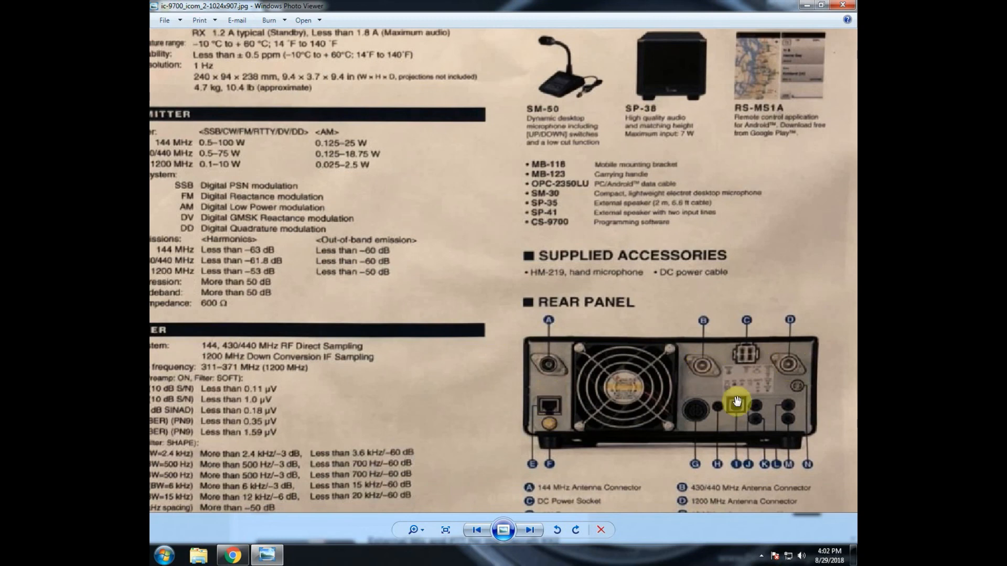